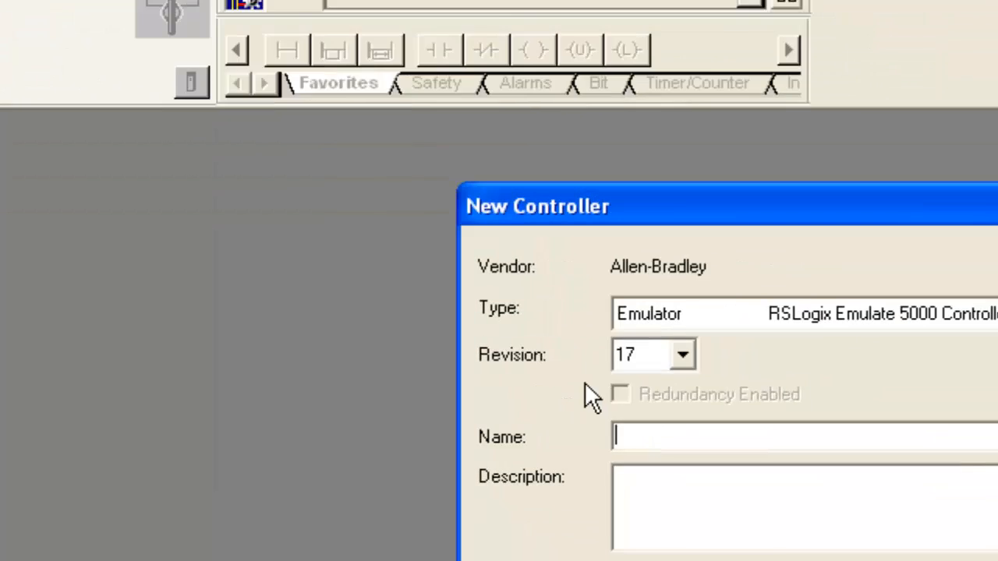
Step: Name the new controller Hello_World with the description 'My first project !'
text(H)
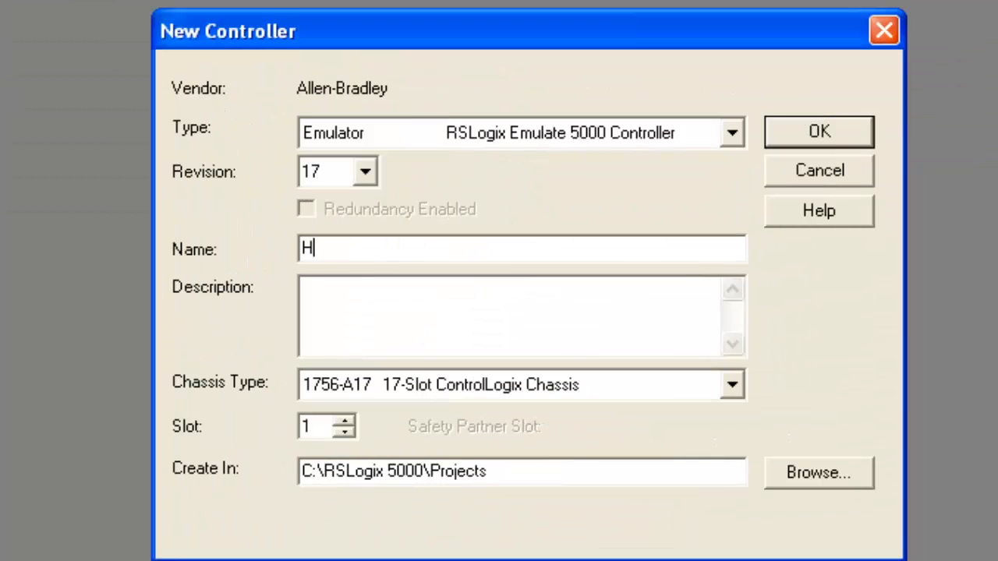
text(ello_World)
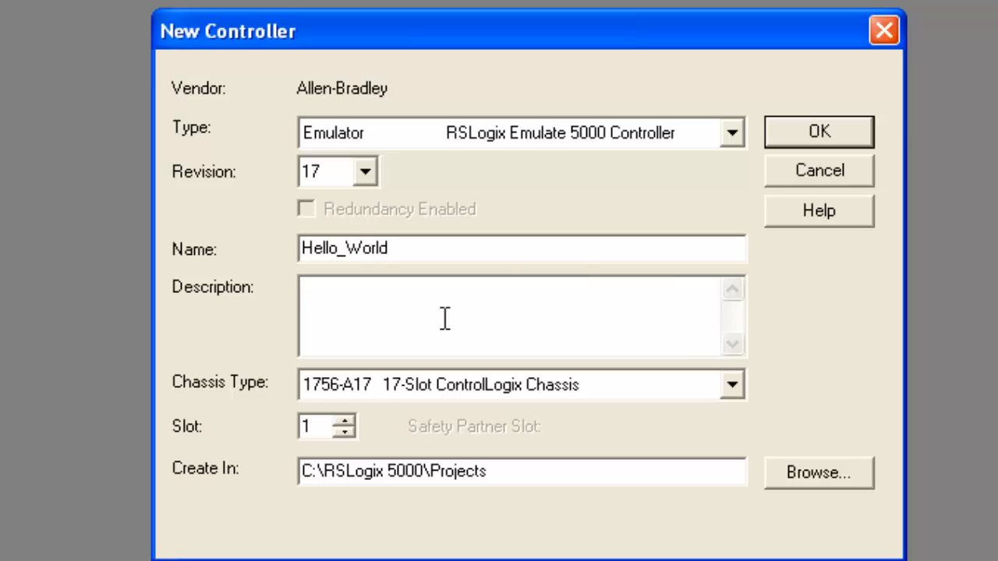
text(My)
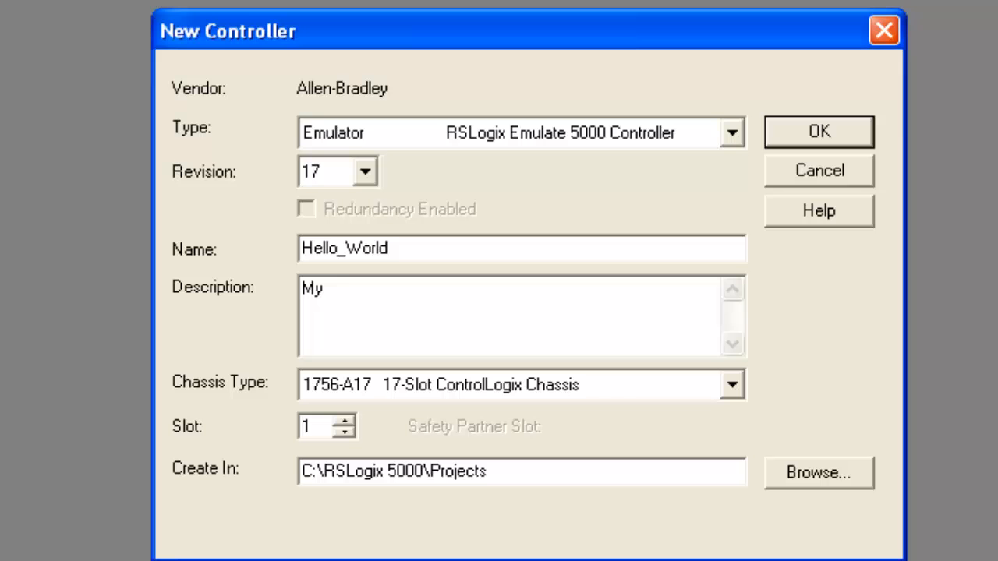
text(first projec)
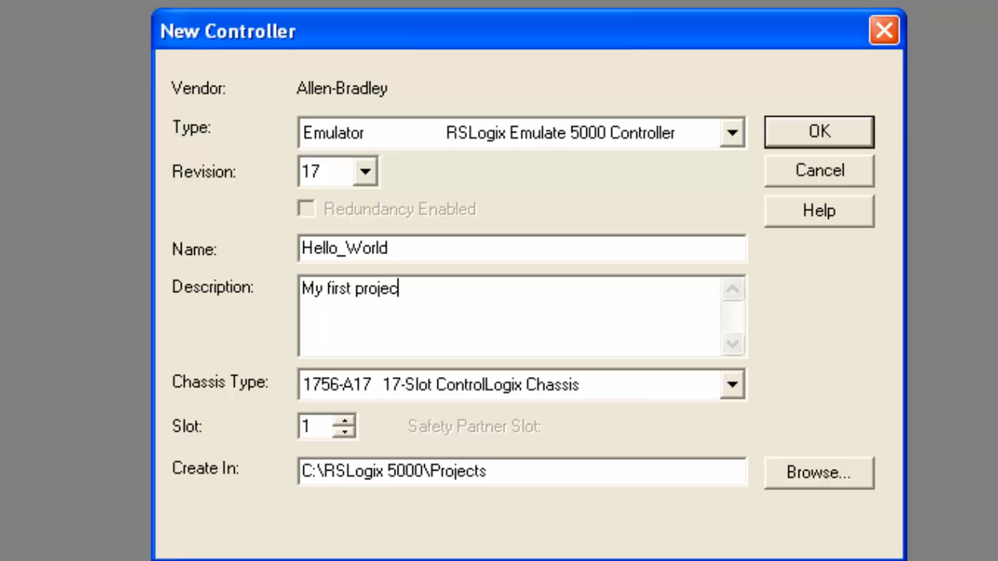
text(t !)
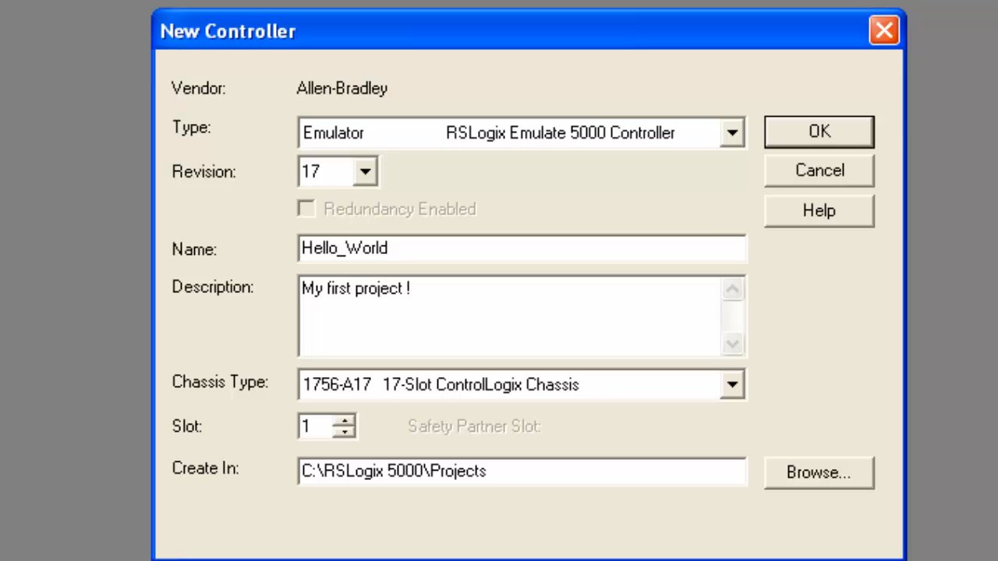
mouse_move(339, 431)
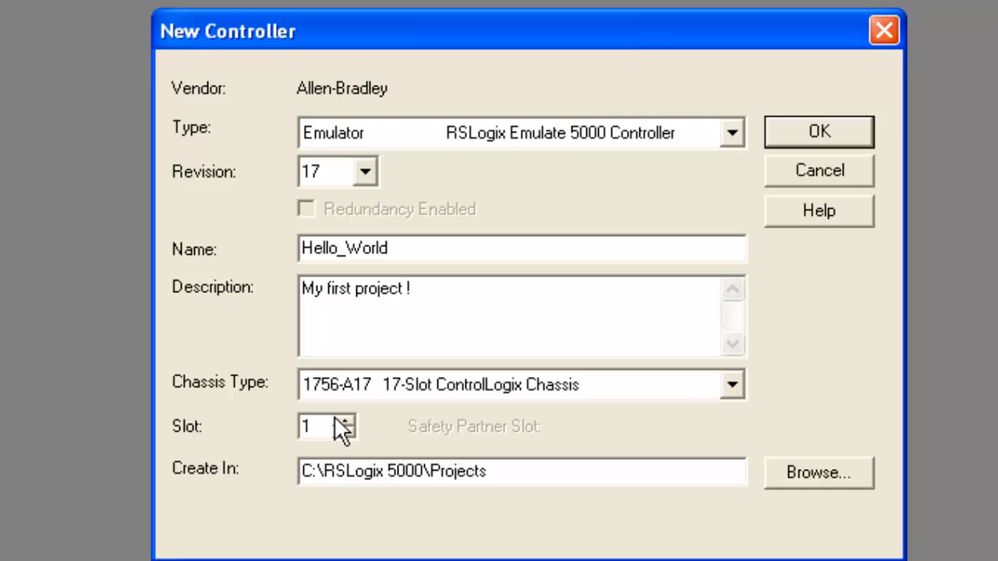
Step: Set the controller slot to 2 and save the project to the desktop
click(818, 473)
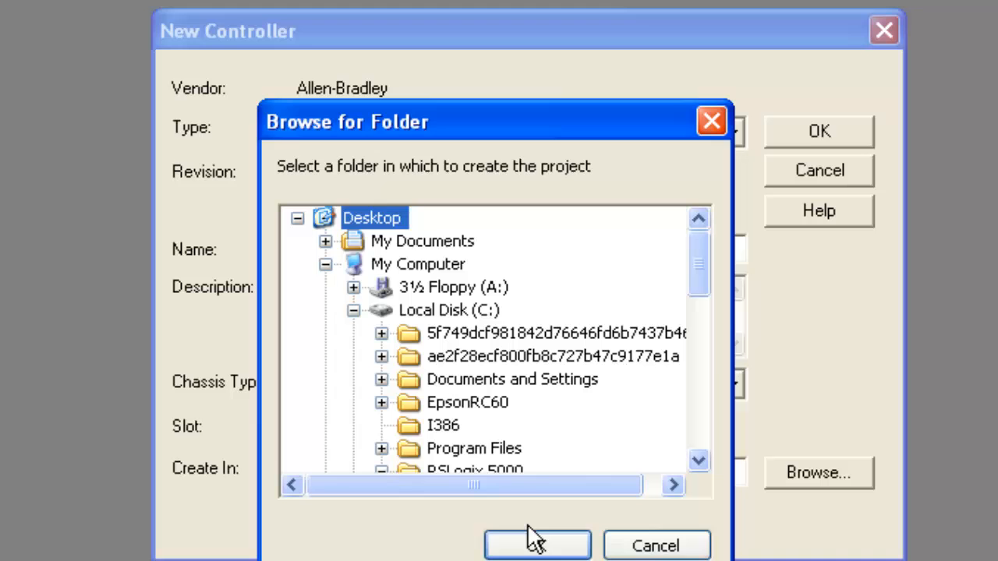
click(537, 545)
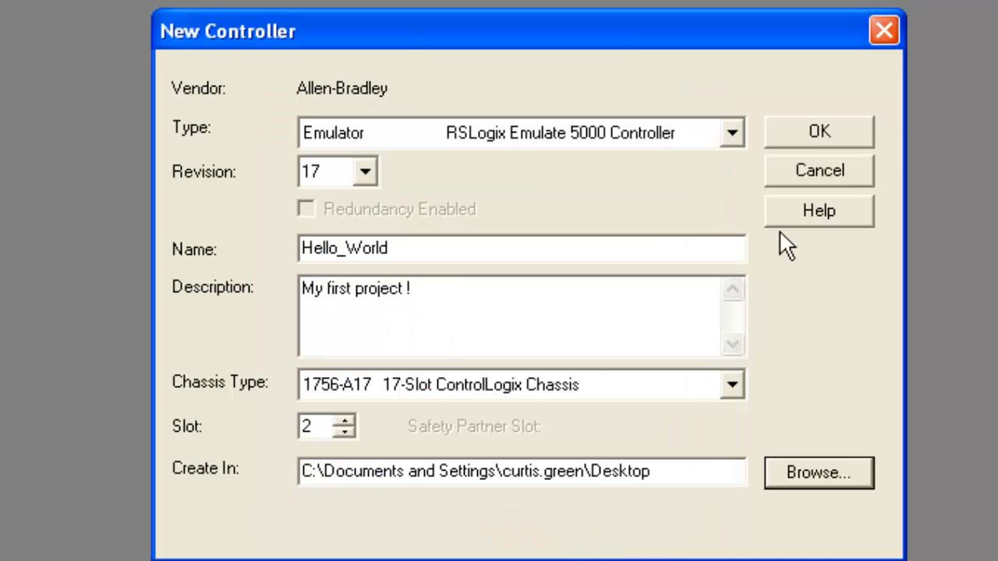
click(818, 130)
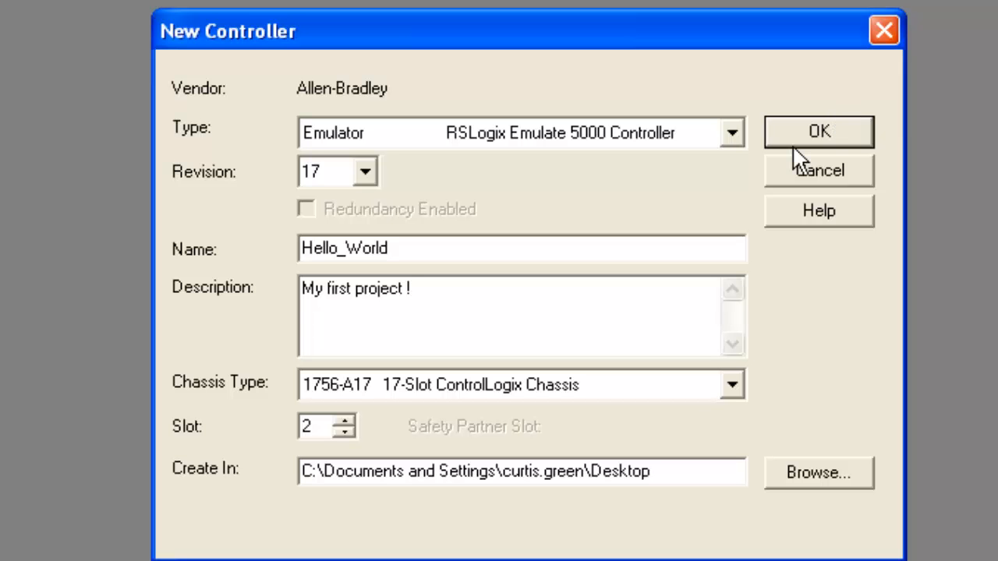
Step: Create the Hello_World controller and open MainProgram's MainRoutine ladder
click(818, 131)
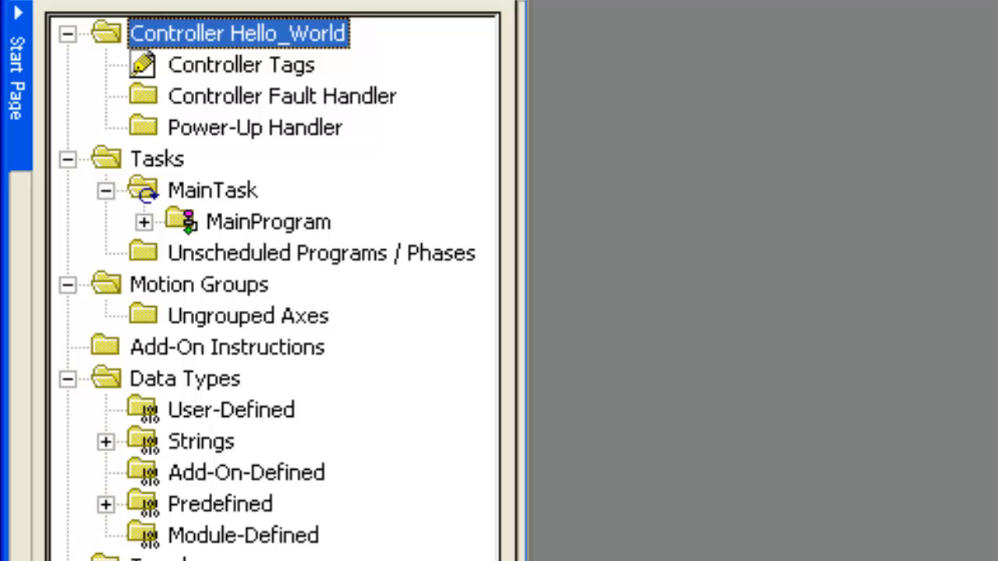
mouse_move(164, 246)
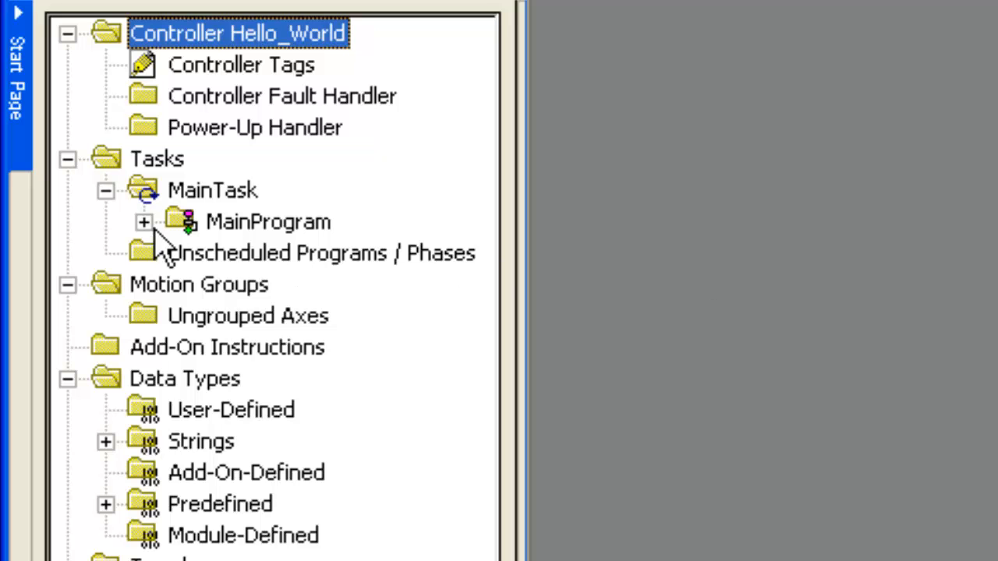
click(144, 222)
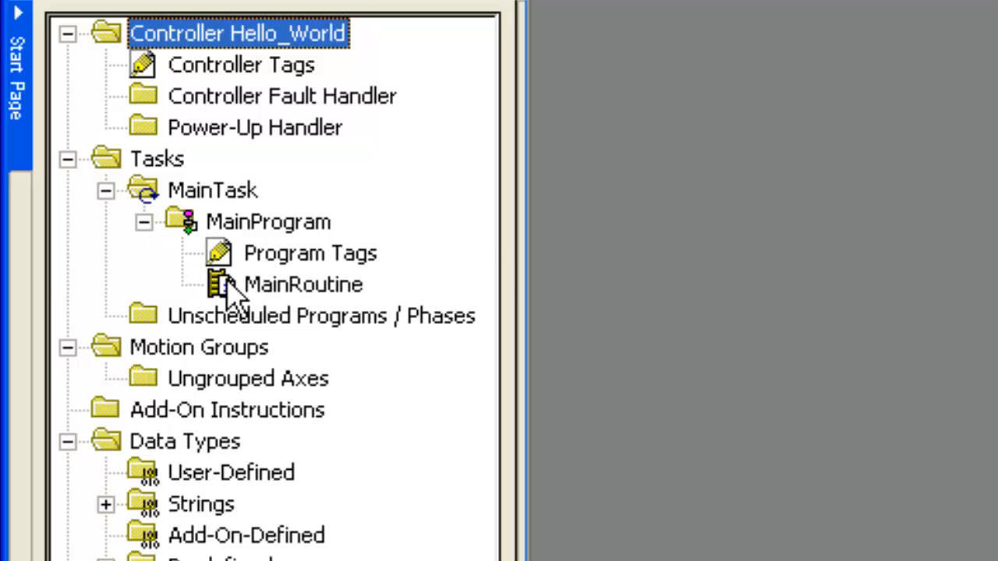
right_click(303, 284)
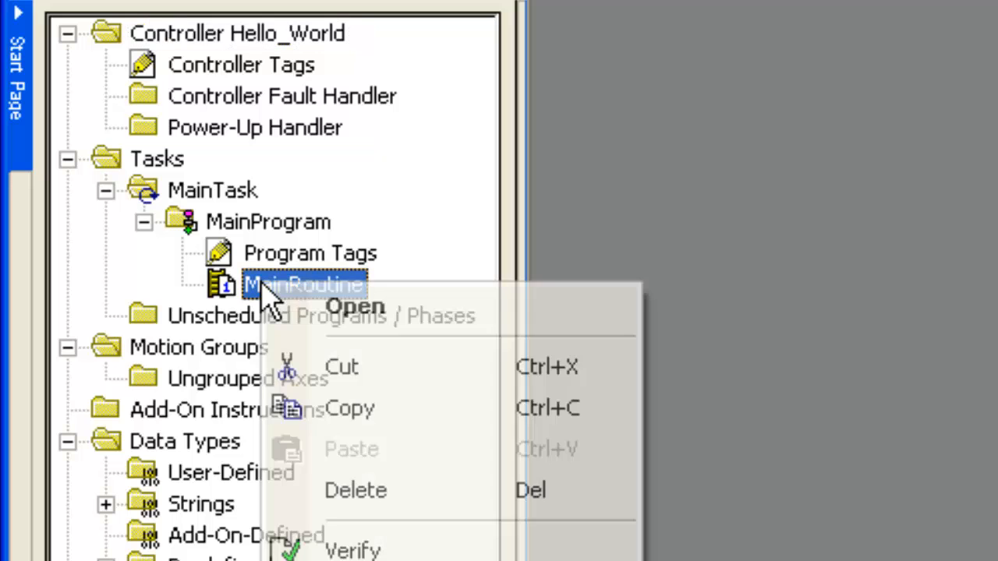
click(354, 306)
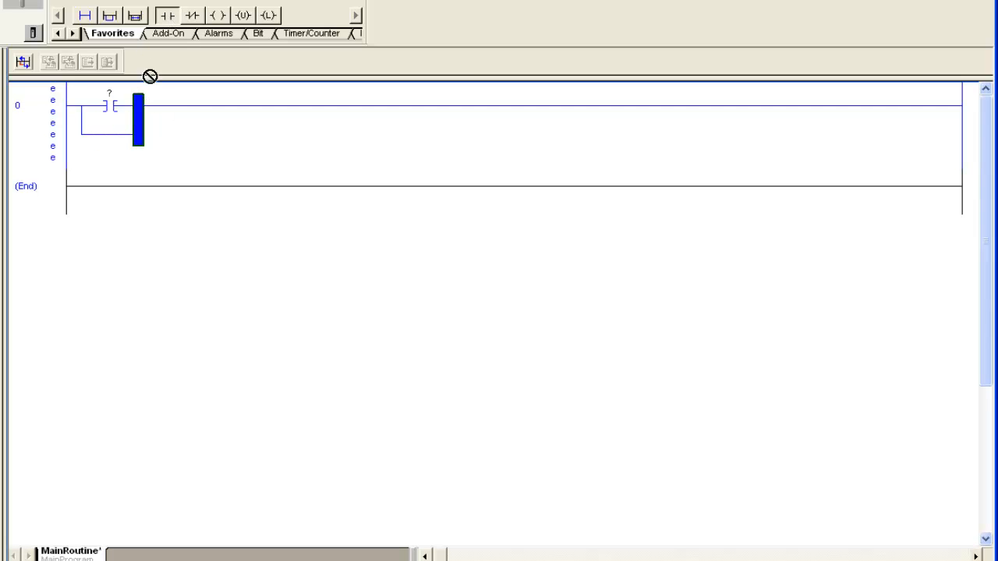
Step: Add instructions to rung 0 and bring up the Timer/Counter instructions
click(166, 14)
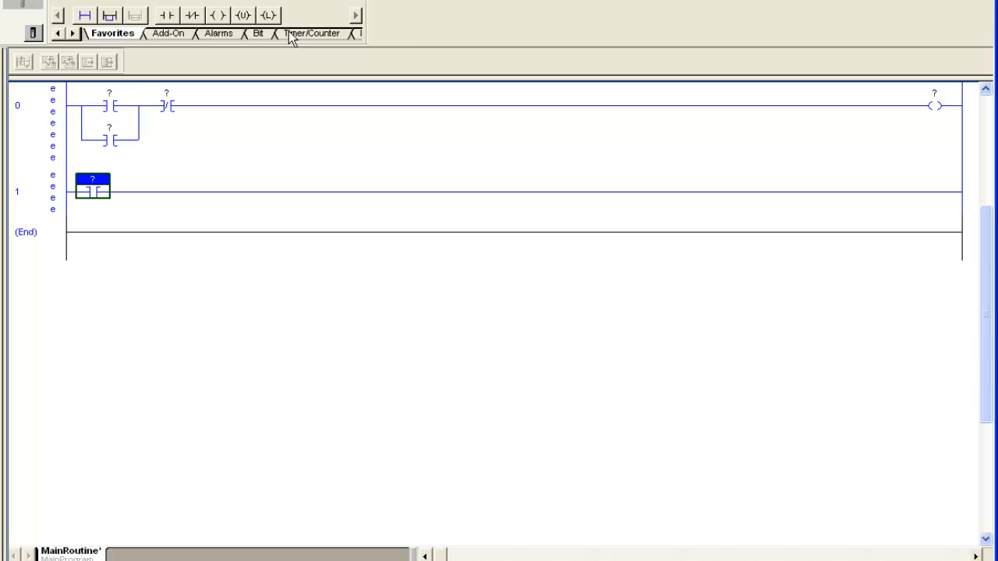
click(311, 33)
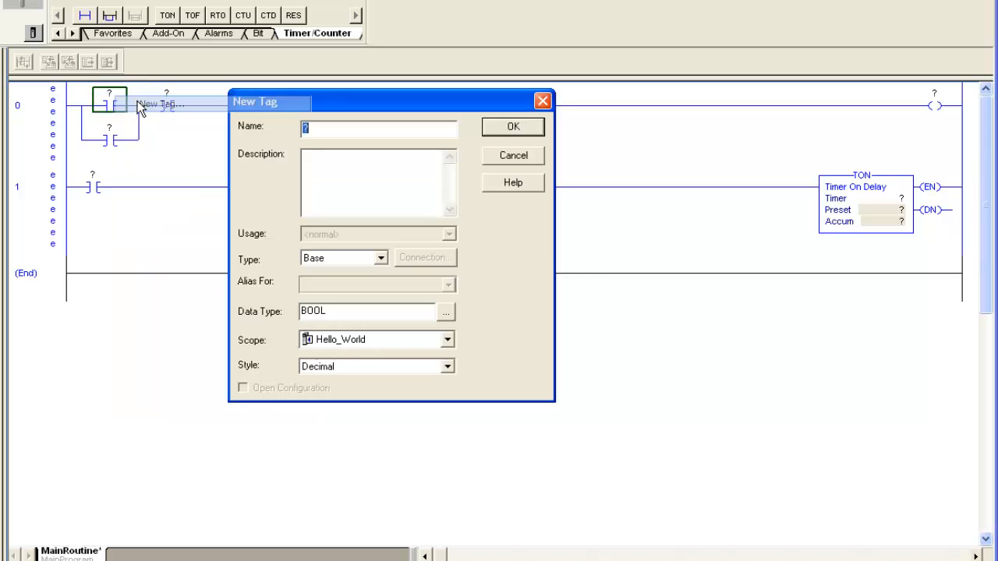
Step: Create tag Start_Button, described 'Momentary Start Push Button', for rung 0's first contact
text(Start_Button)
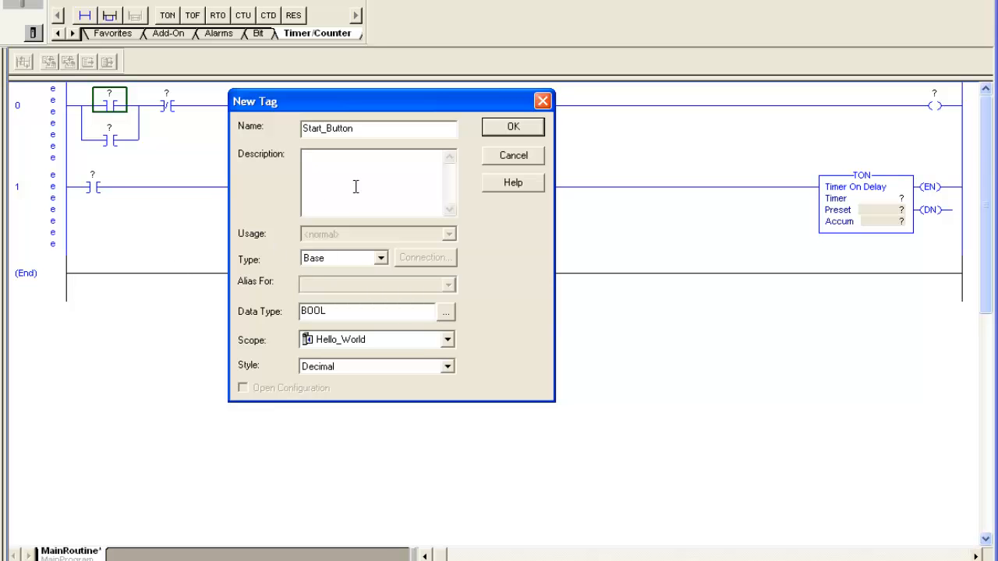
text(Momentary)
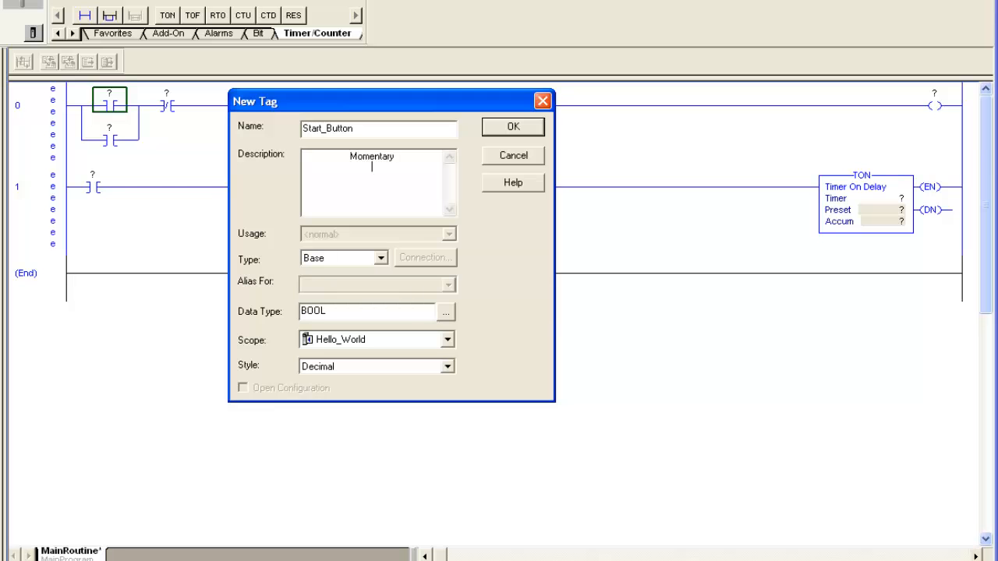
text(Start PUsh)
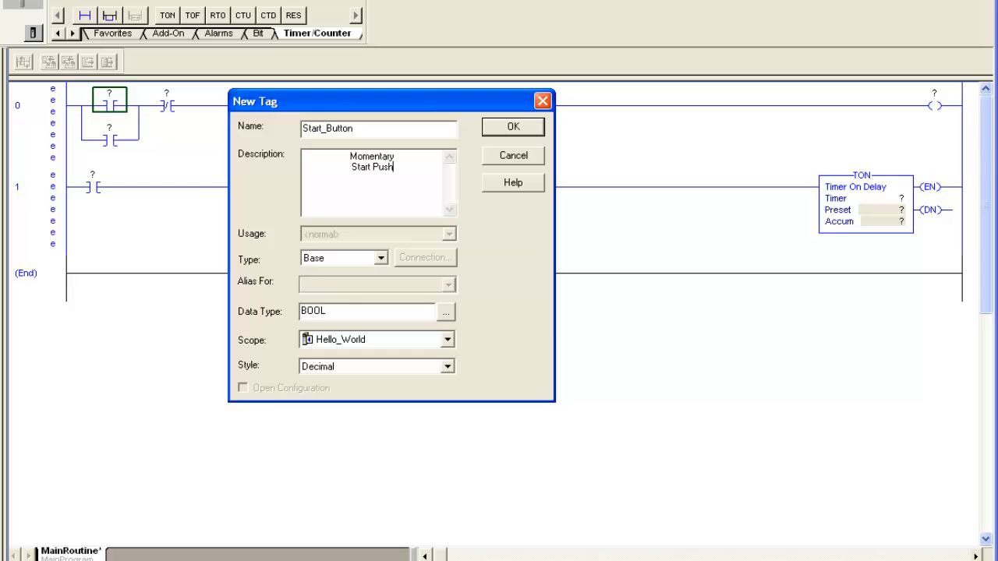
text(Button)
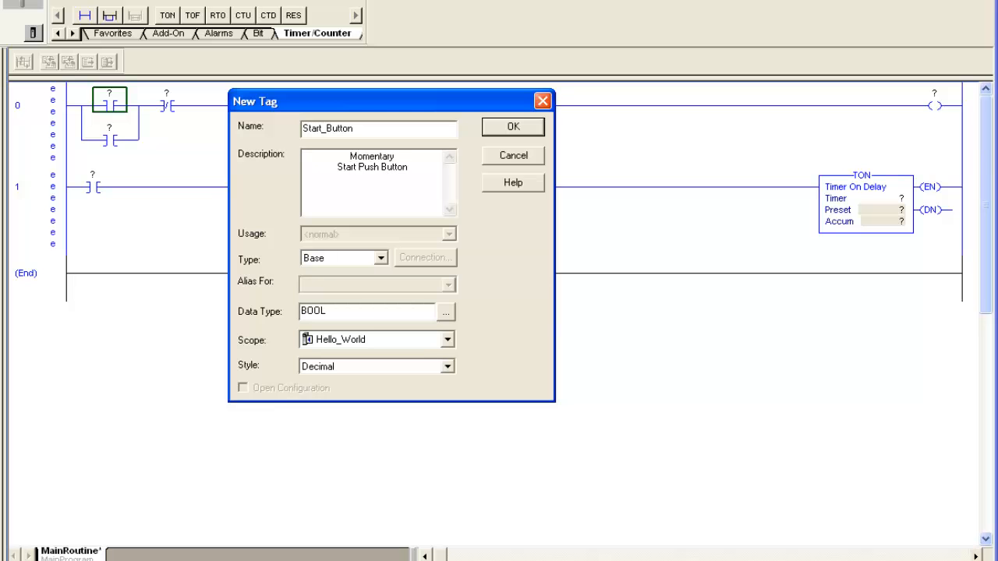
click(512, 126)
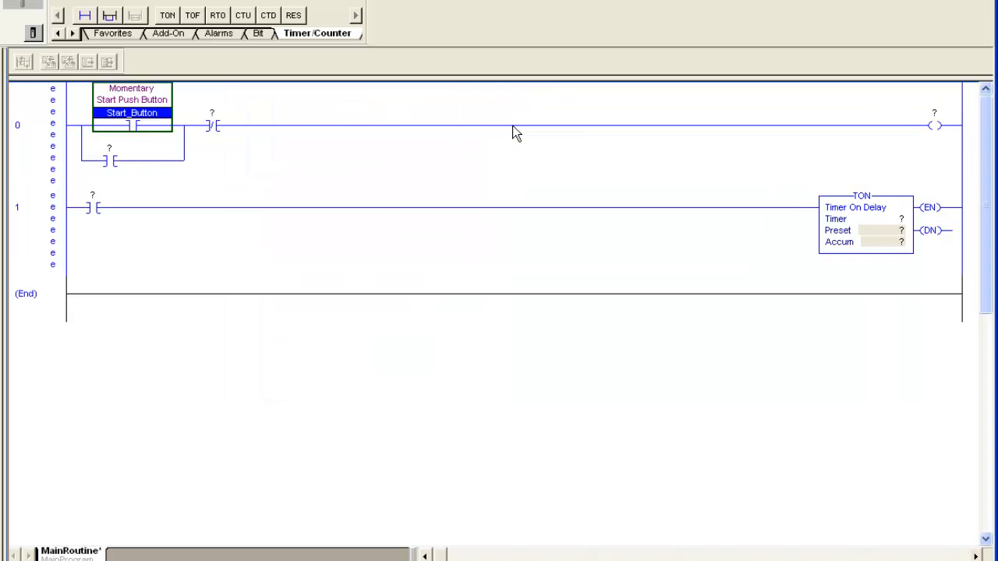
Step: Create BOOL tag Output, described 'Seal In Output', for rung 0's output coil
right_click(933, 124)
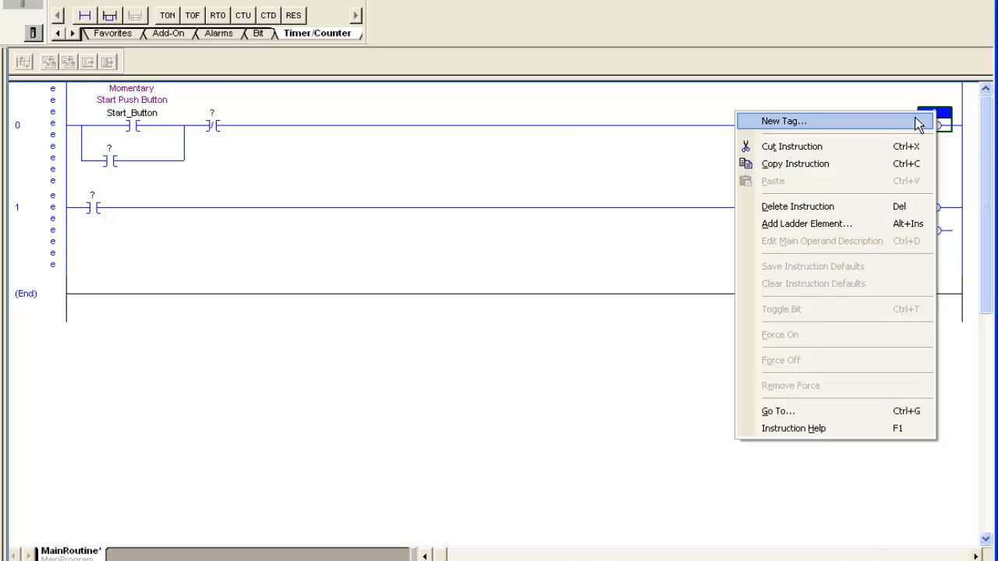
click(783, 121)
text(S)
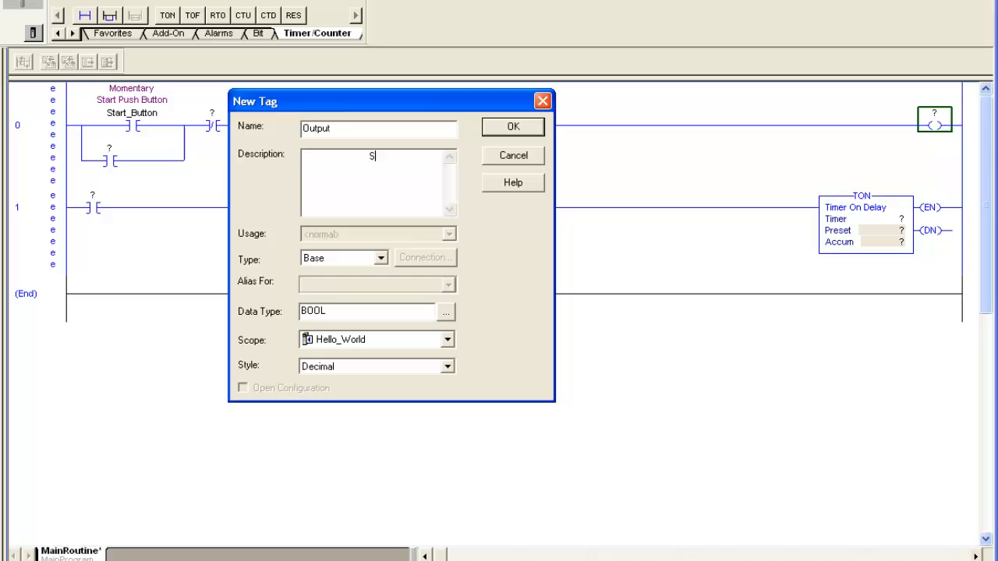
text(eal In)
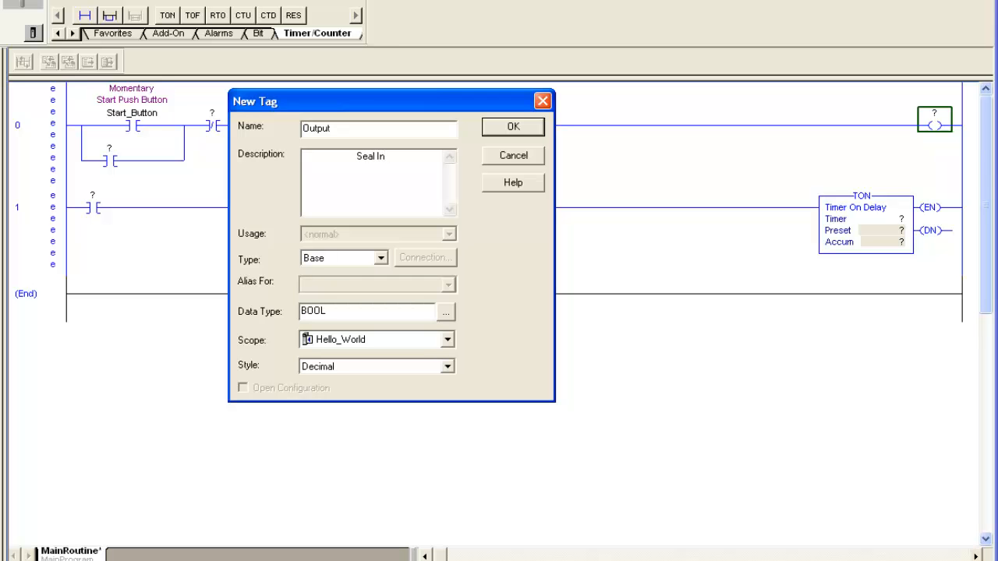
text(Output)
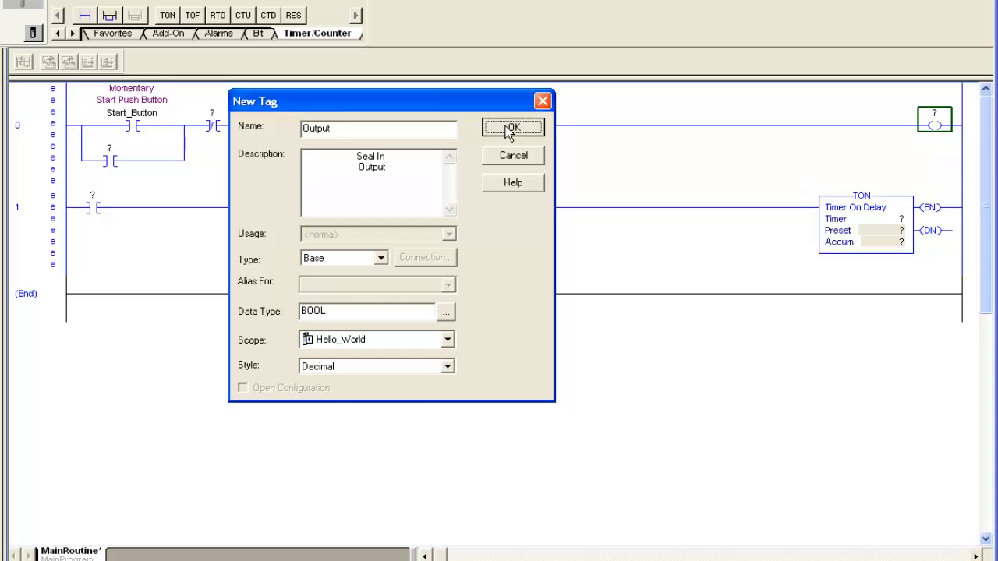
click(512, 128)
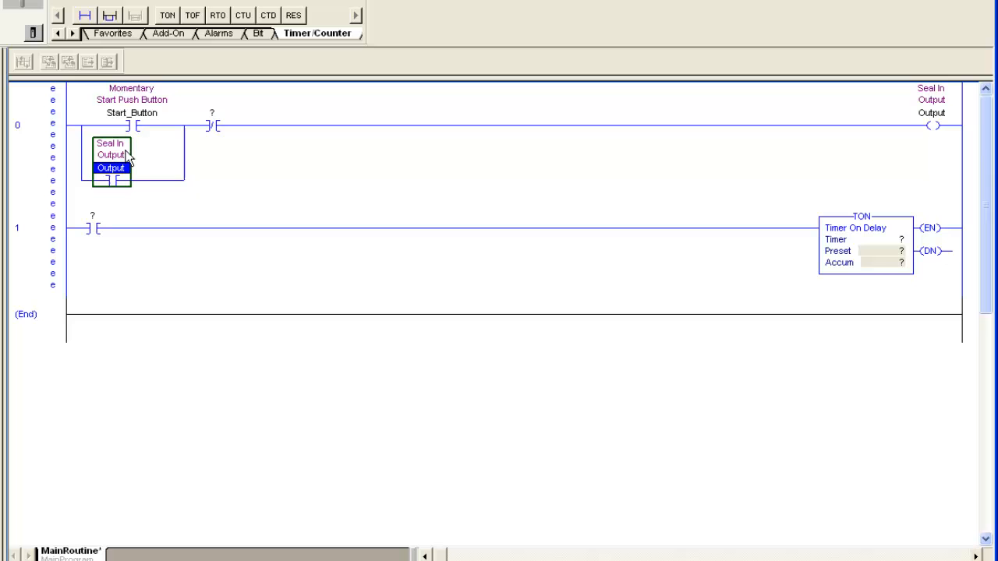
mouse_move(87, 173)
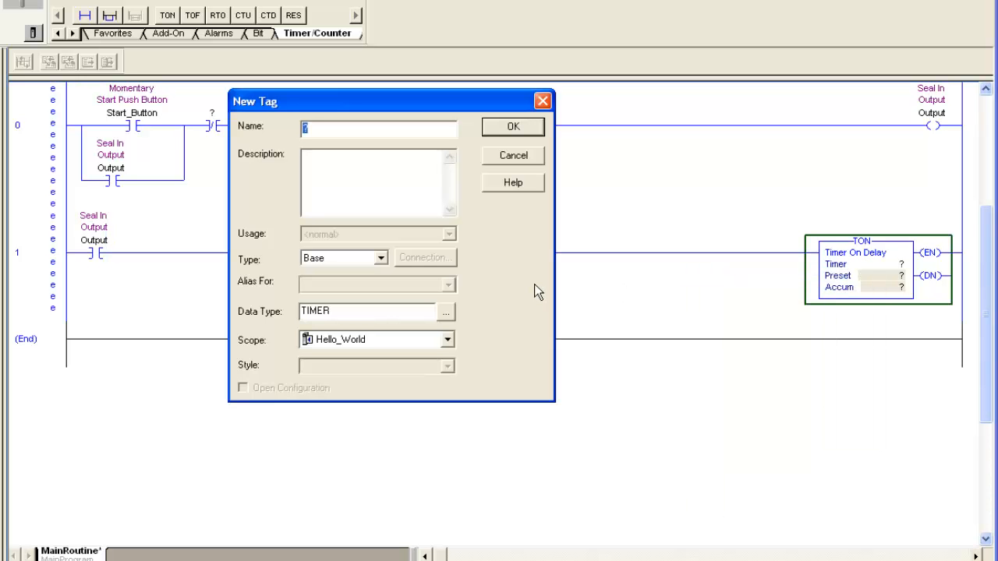
Step: Create TIMER tag Seal_In_Timer, described 'Seal In Run Timer', and set the TON preset to 5000
text(Seal_In)
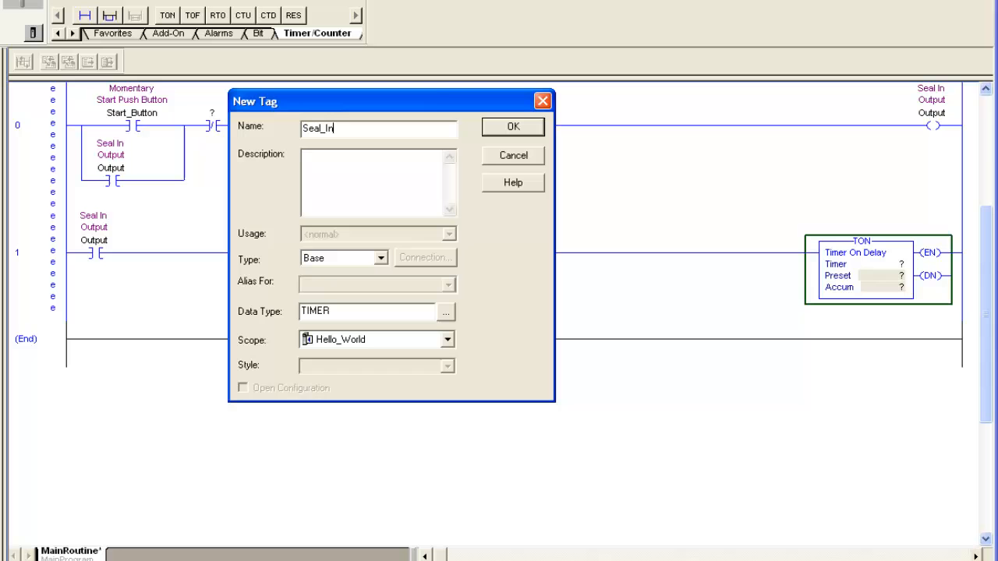
text(_Timer)
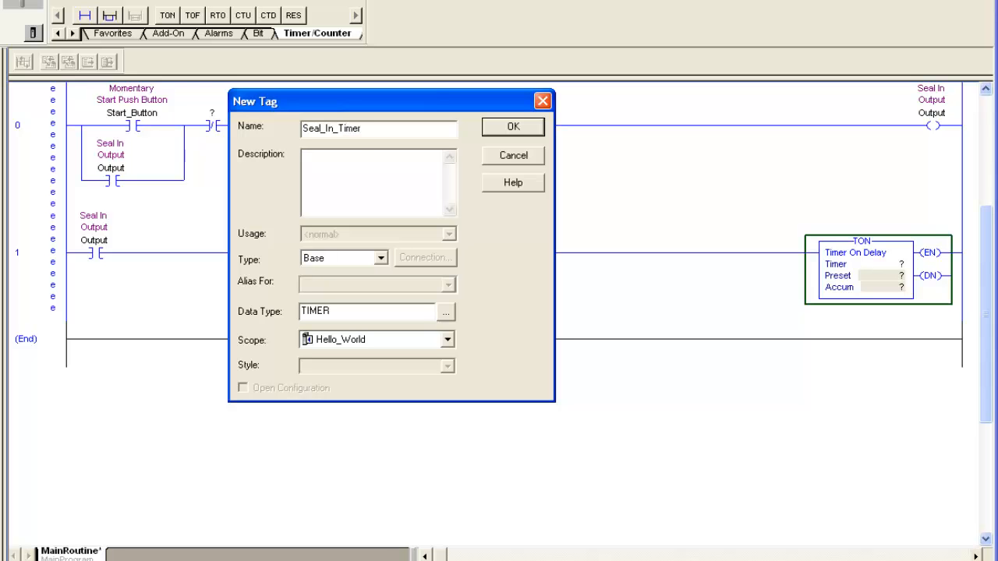
text(Seal In)
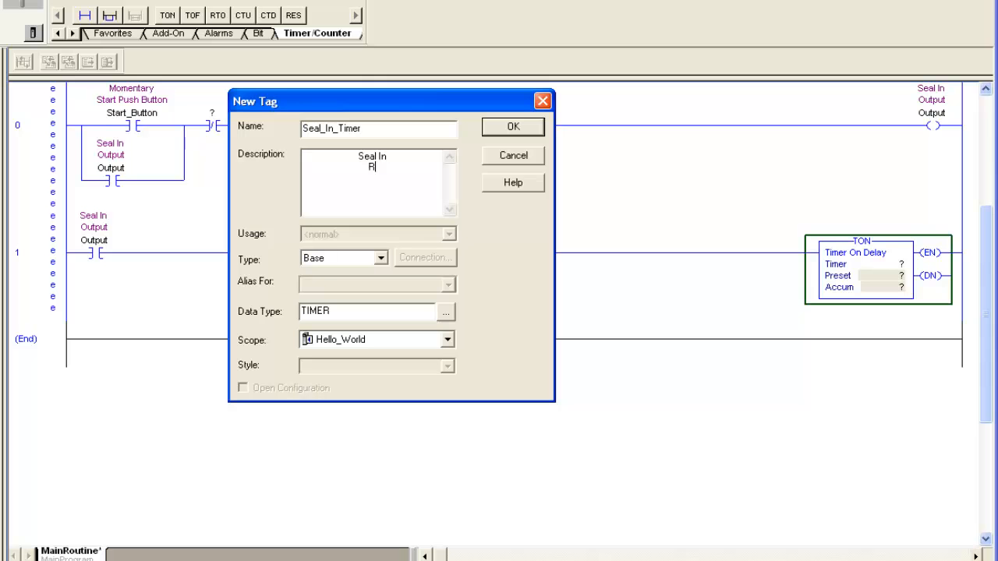
text(un Timer)
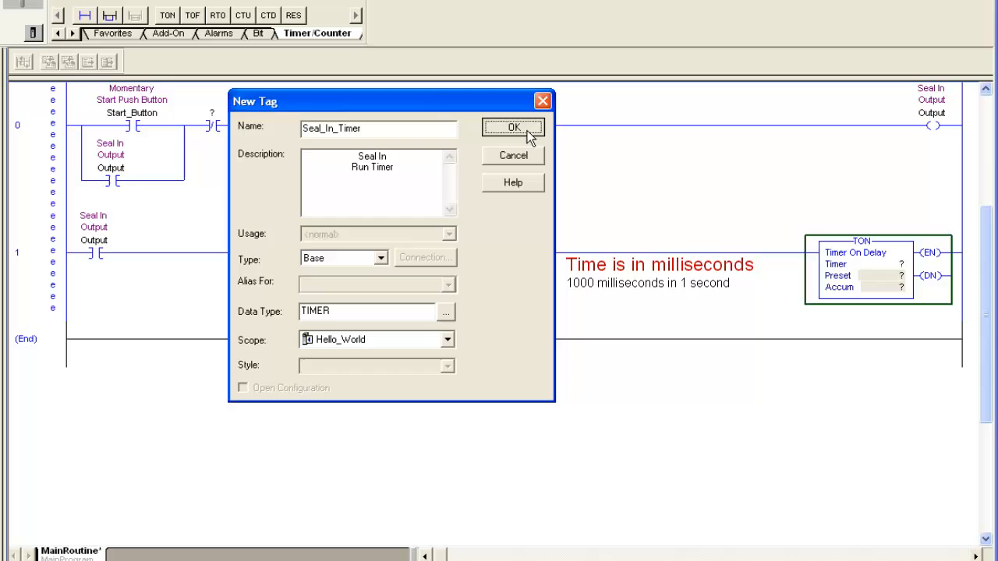
click(513, 127)
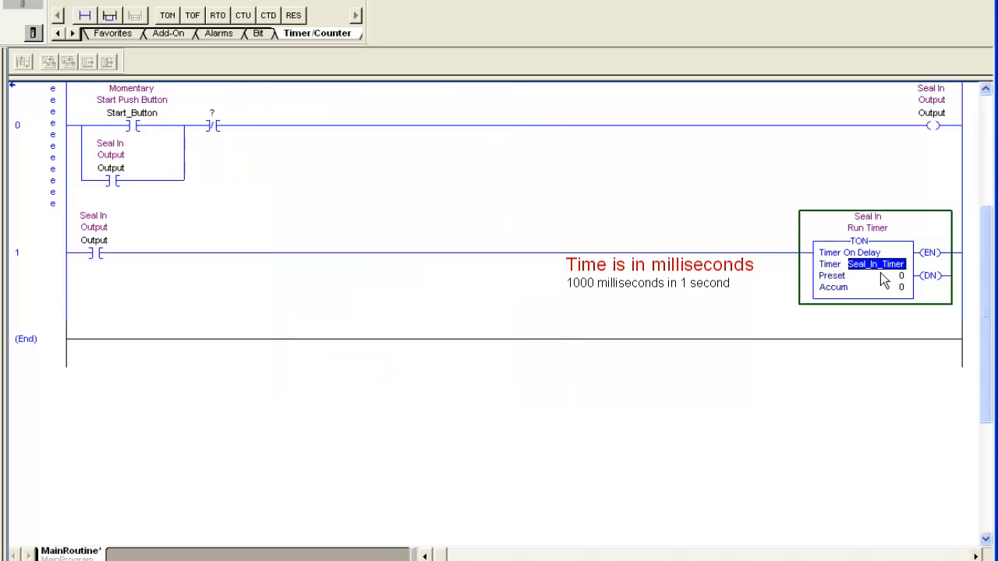
click(873, 275)
text(5000)
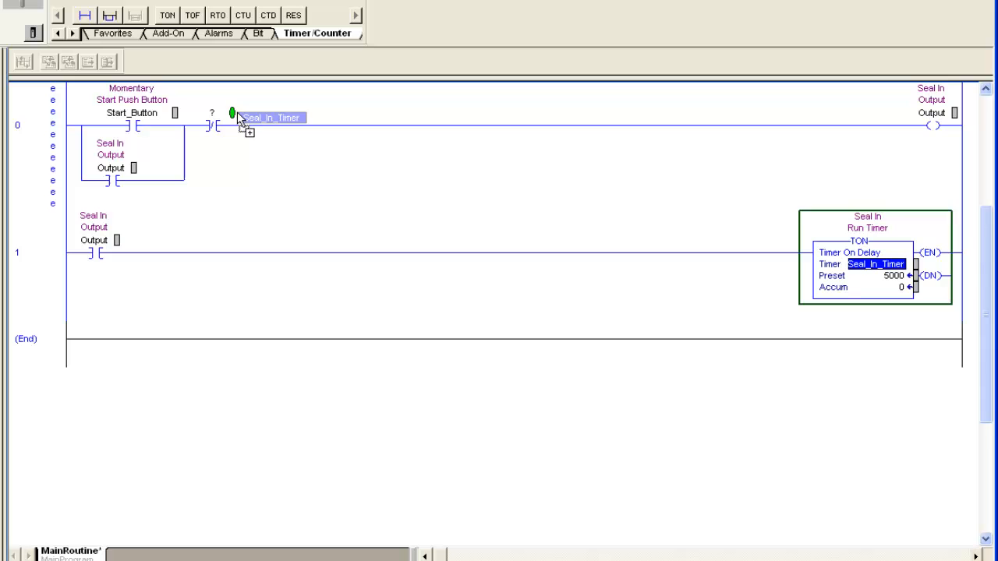
Step: Address rung 0's normally closed contact to Seal_In_Timer.DN
click(263, 112)
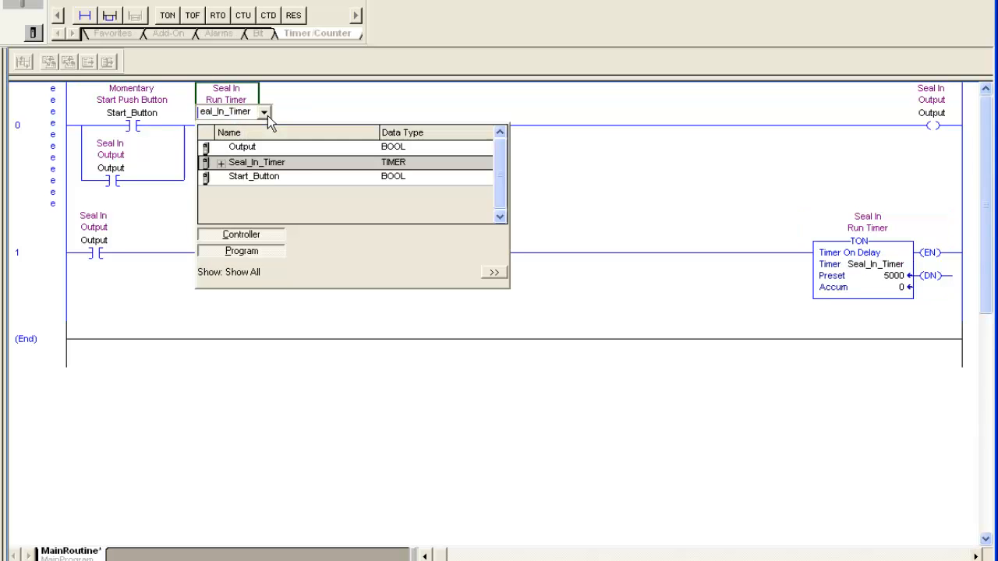
click(221, 162)
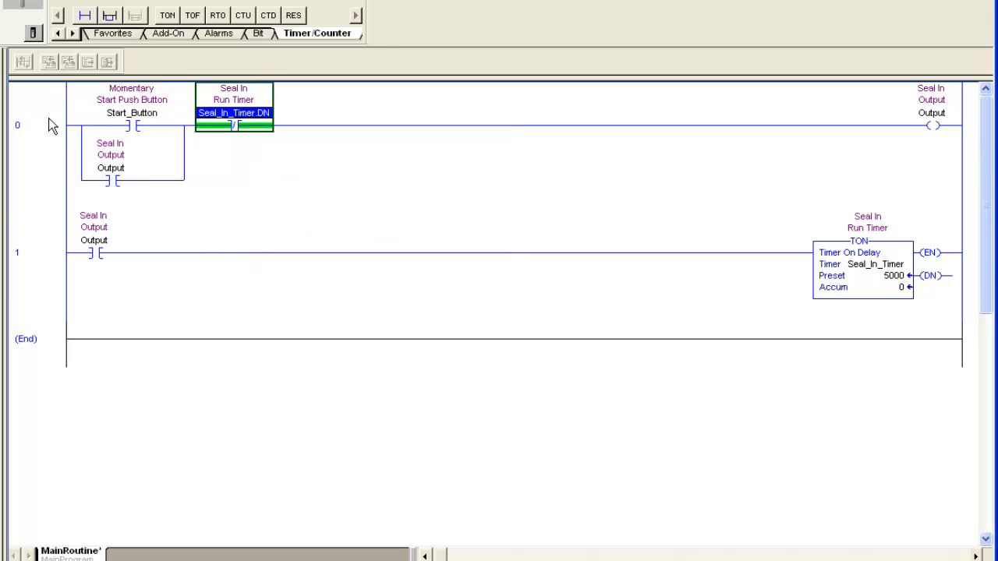
right_click(32, 124)
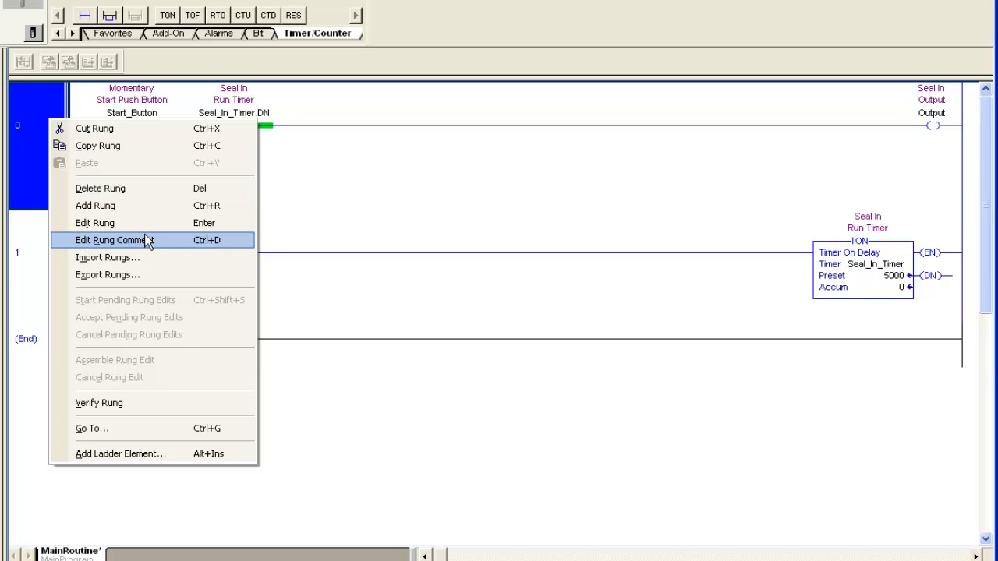
Step: Add the rung comment 'Seal In Circuit' to rung 0
click(111, 240)
text(Seal In Cir)
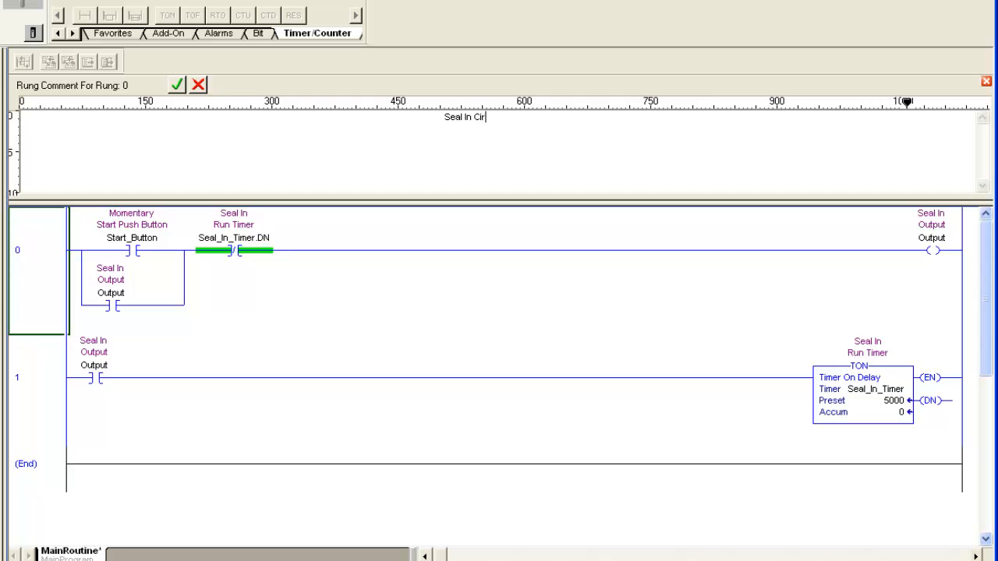
text(cuit)
text(******************************(((((((((((()
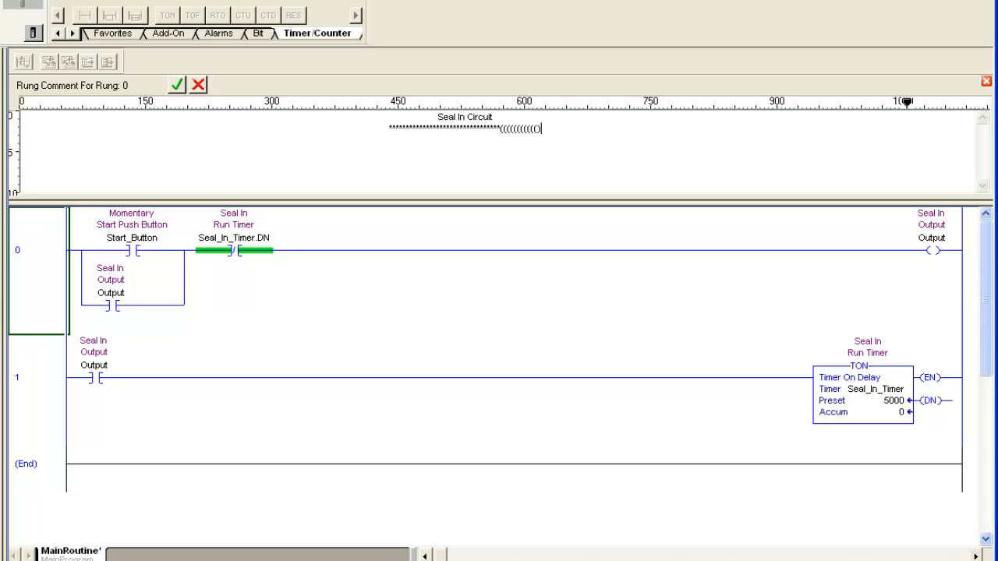
click(177, 84)
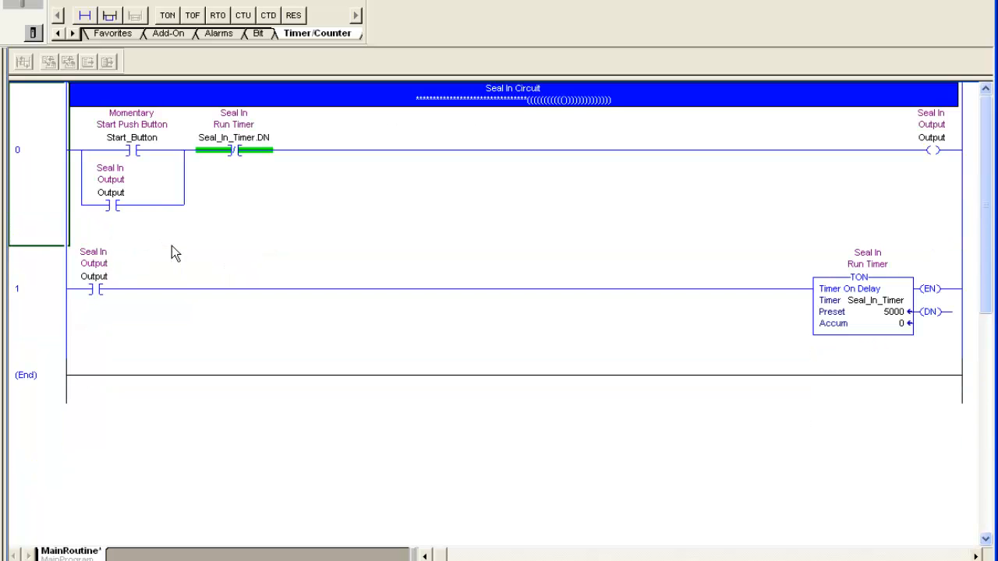
click(37, 299)
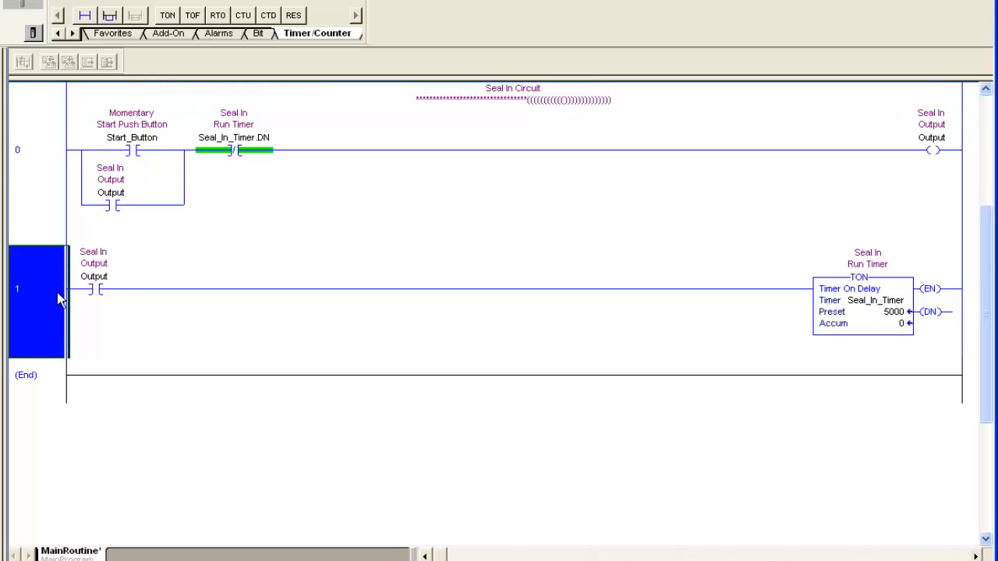
Step: Comment rung 1 with 'Timer used to turn circuit off !!!!'
right_click(58, 297)
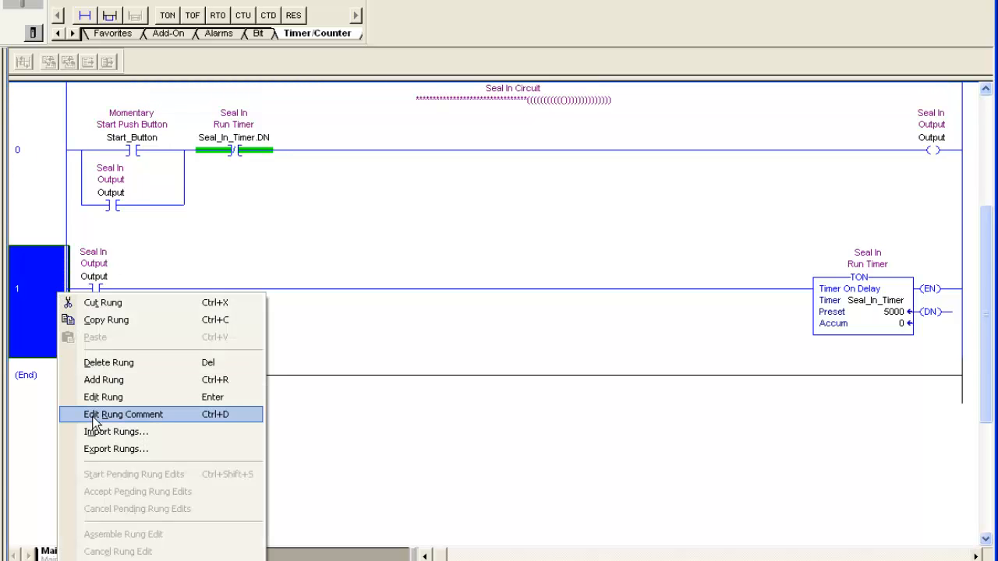
click(123, 414)
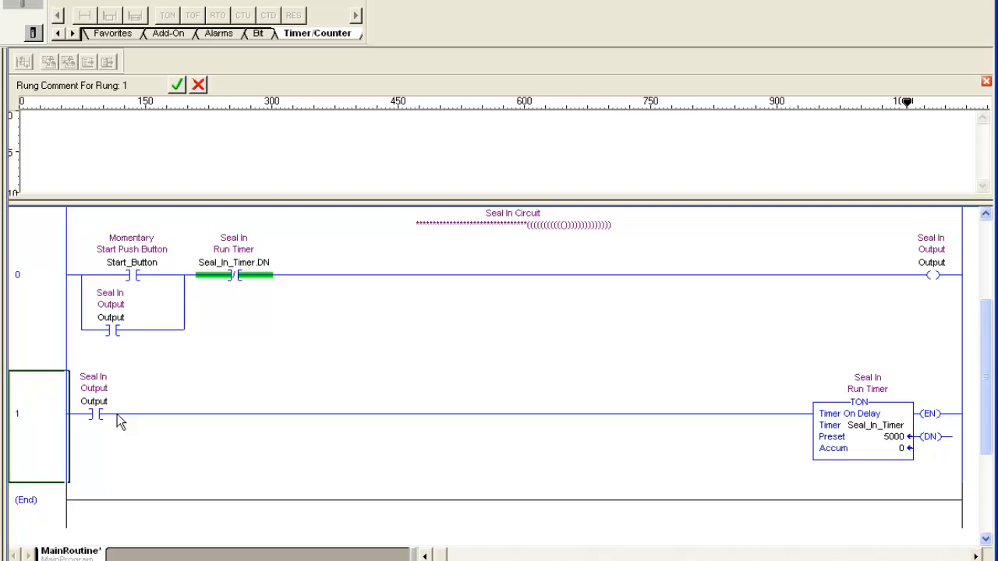
text(Timer used to turn)
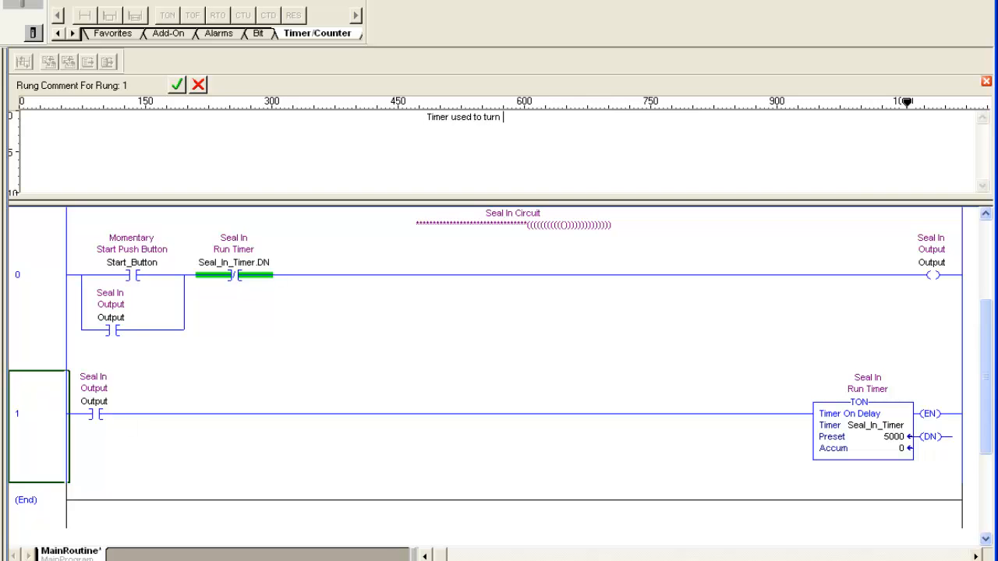
text(circuit off)
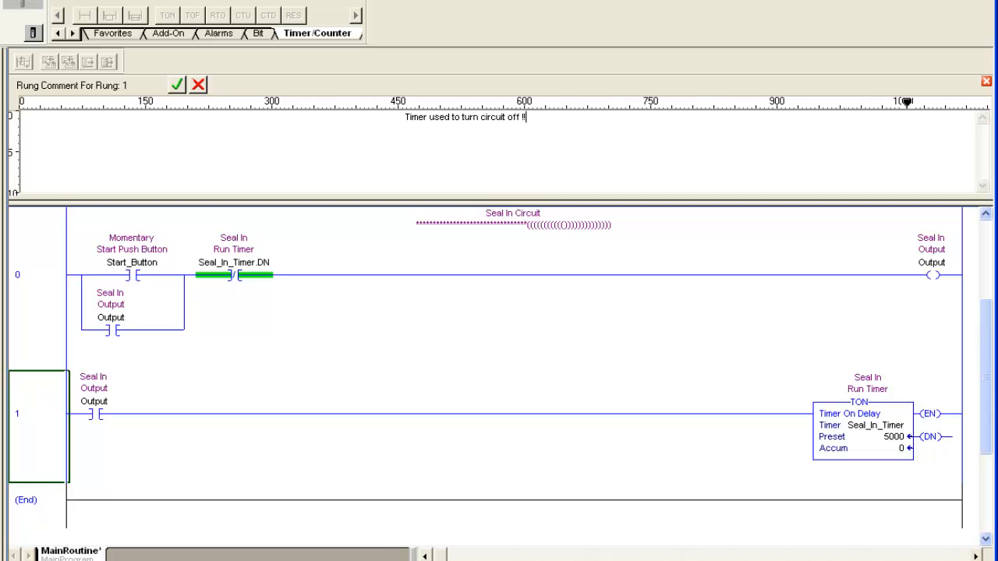
text(!!)
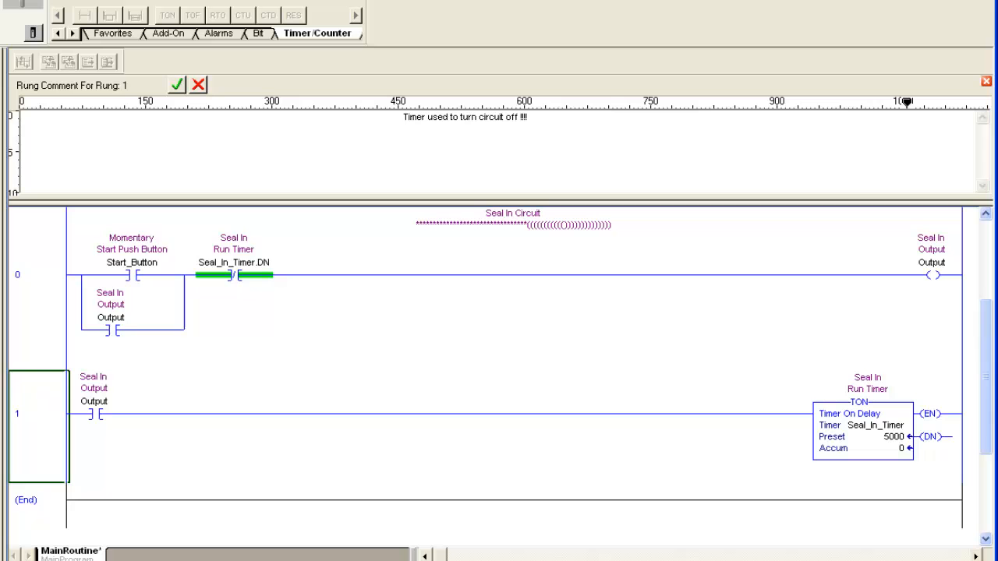
text(*()*&%%)
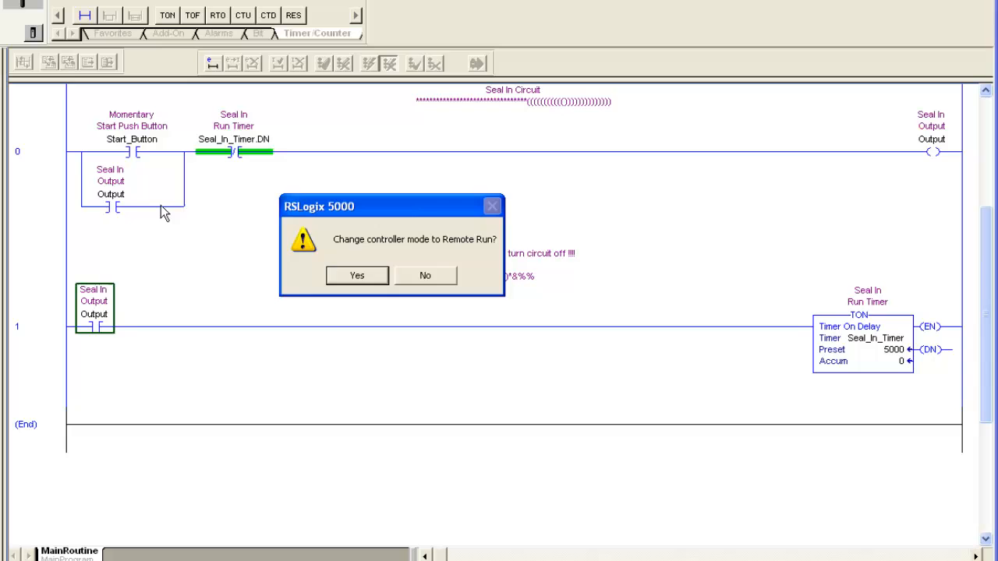
Step: Confirm the switch to Remote Run so the seal-in ladder runs online
click(356, 275)
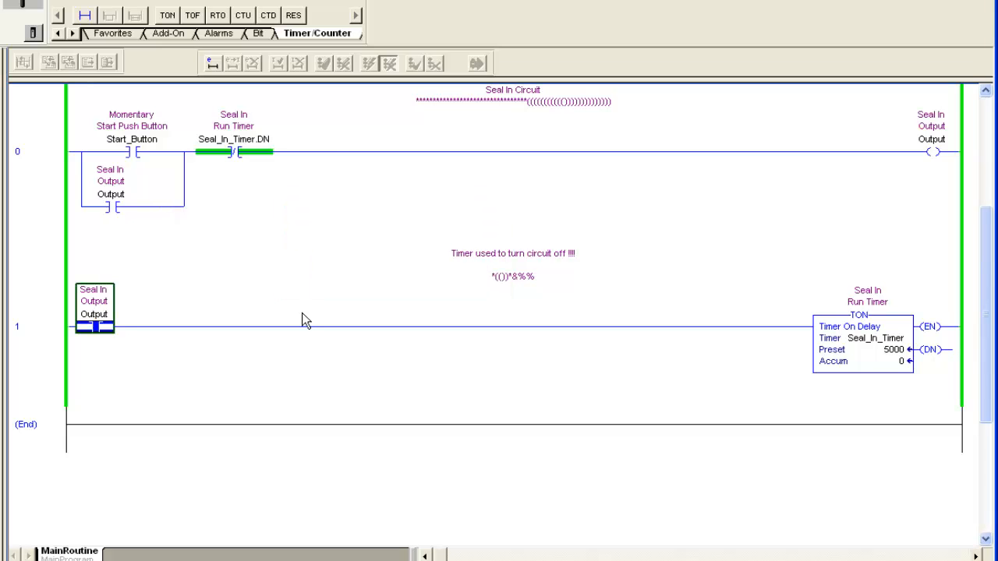
right_click(131, 151)
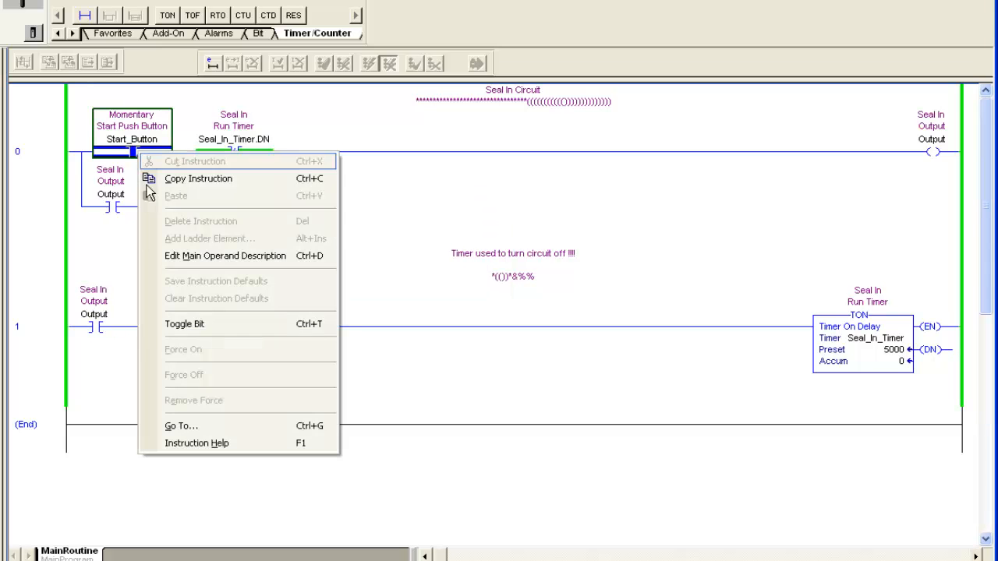